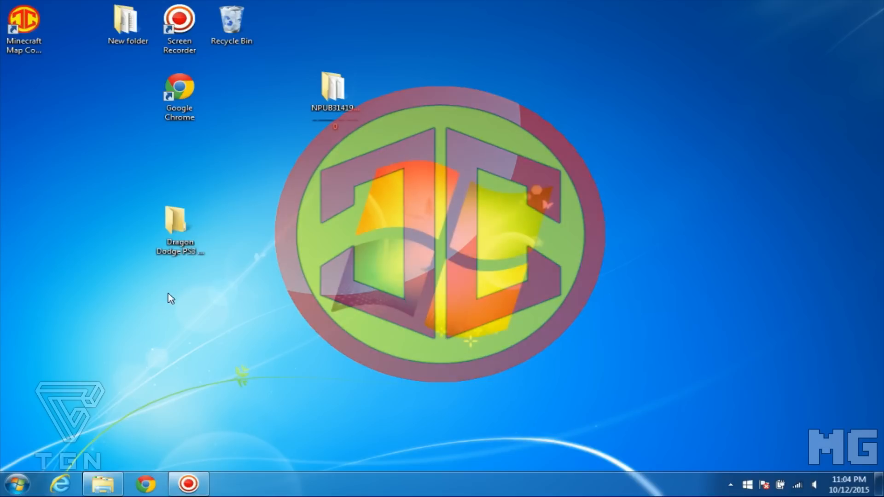
Launch the converter from the desktop and load the GAMEDATA file from the NPUB31419 folder.
double_click(22, 21)
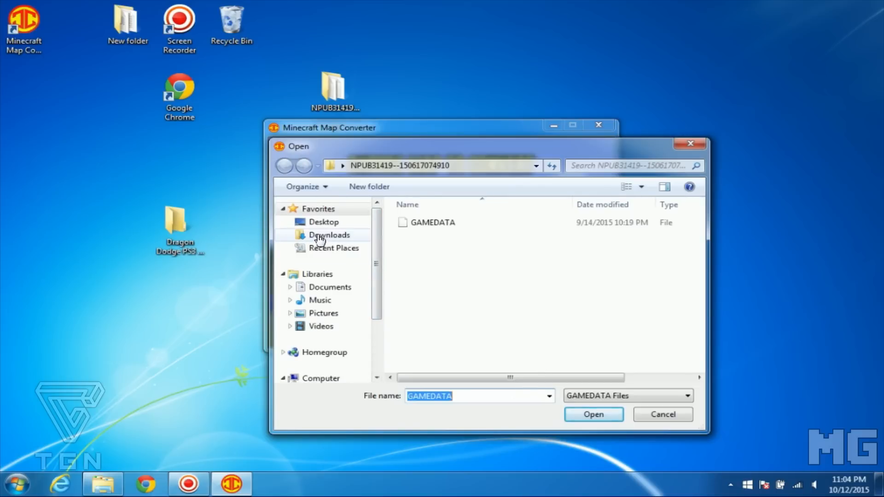
click(324, 222)
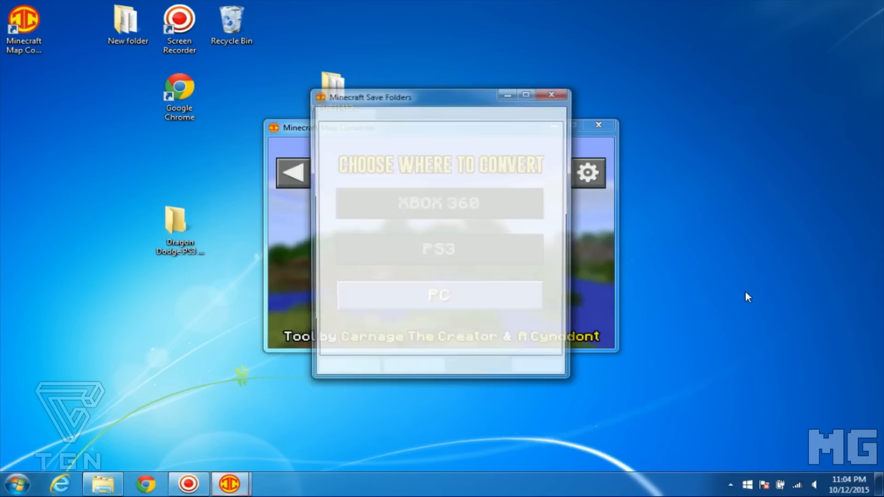
Choose PC as the target and create a new save folder named 'Dragon Dodge PS3 to PC'.
click(440, 293)
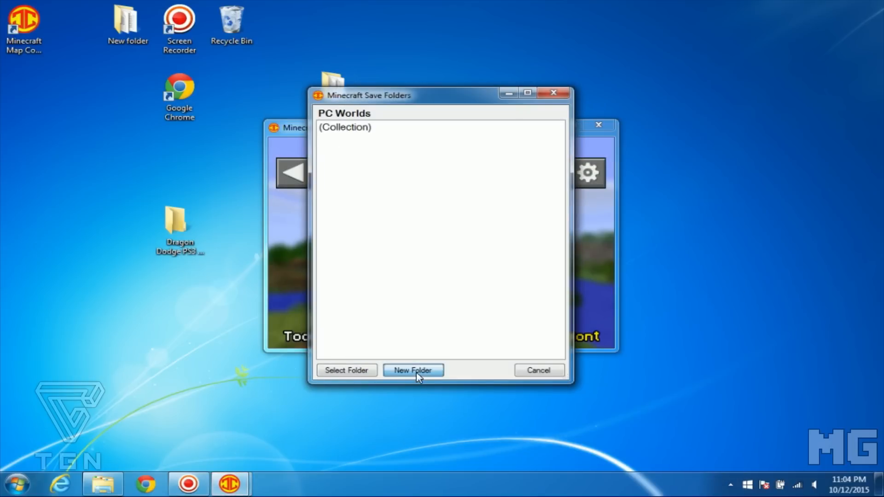
click(412, 370)
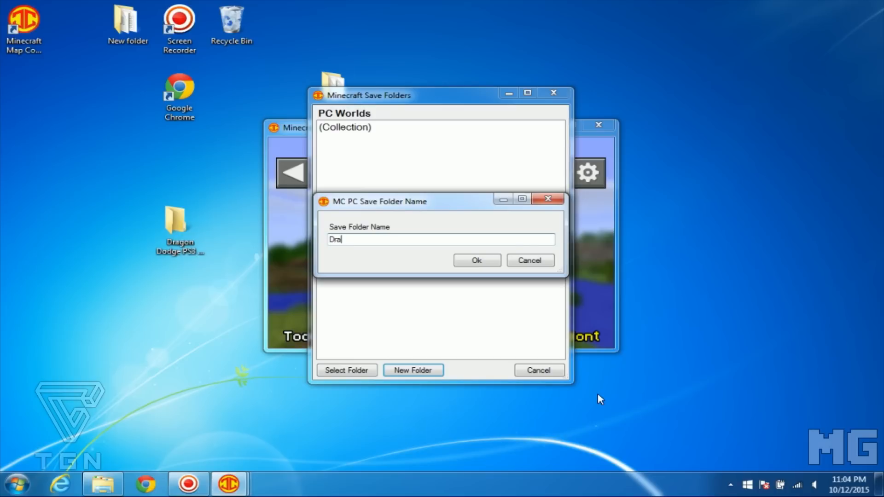
text(gon Dodge)
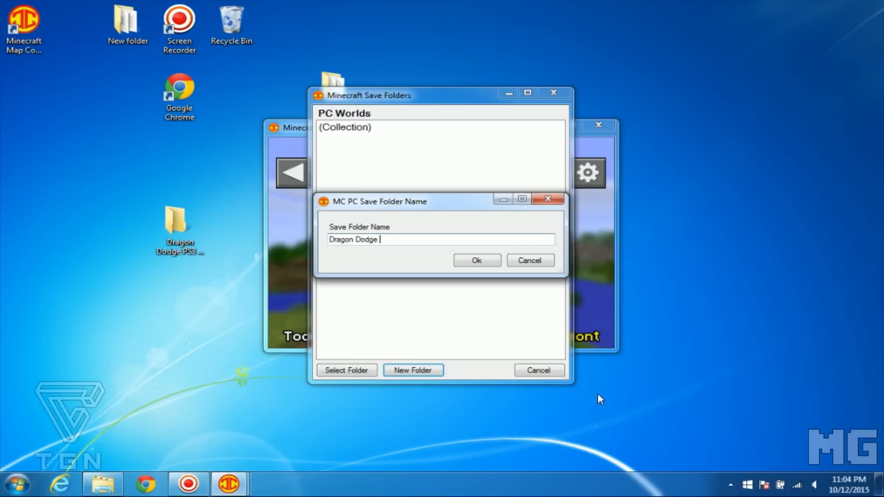
text(PS3 to PC)
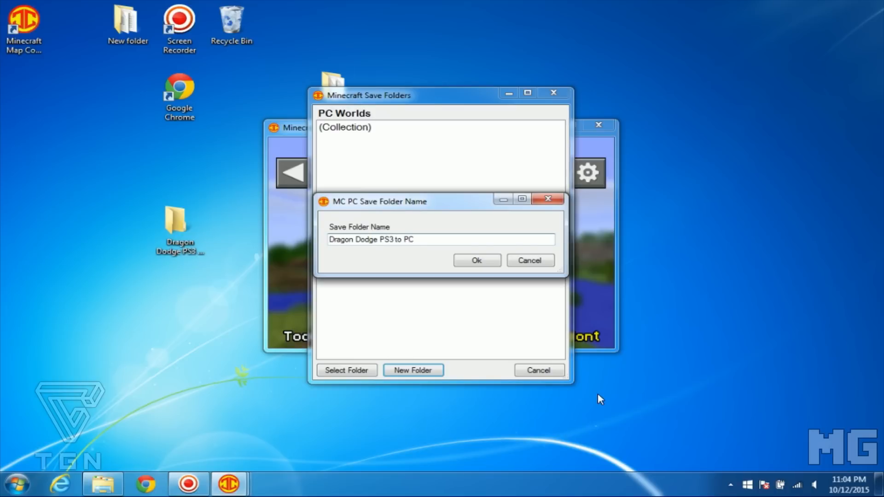
click(477, 259)
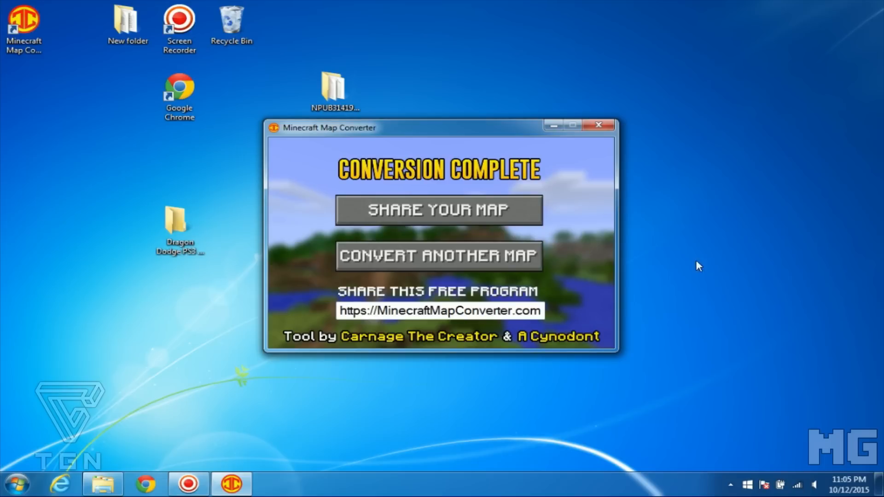
mouse_move(604, 131)
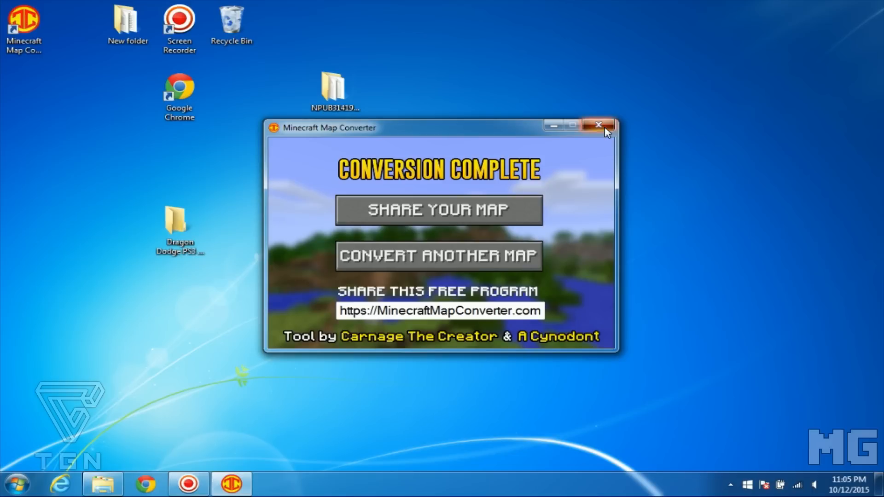
Close the converter once the CONVERSION COMPLETE screen appears.
click(598, 124)
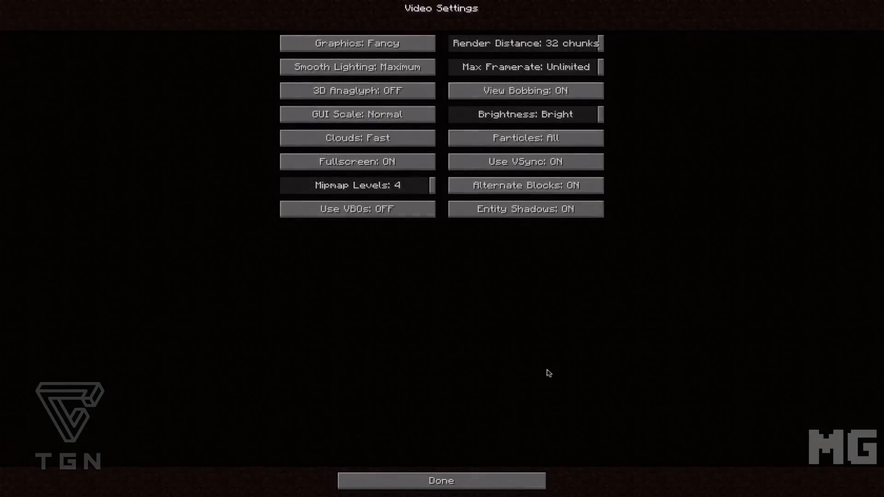
Leave Video Settings with Done and enter the Singleplayer world list.
click(440, 481)
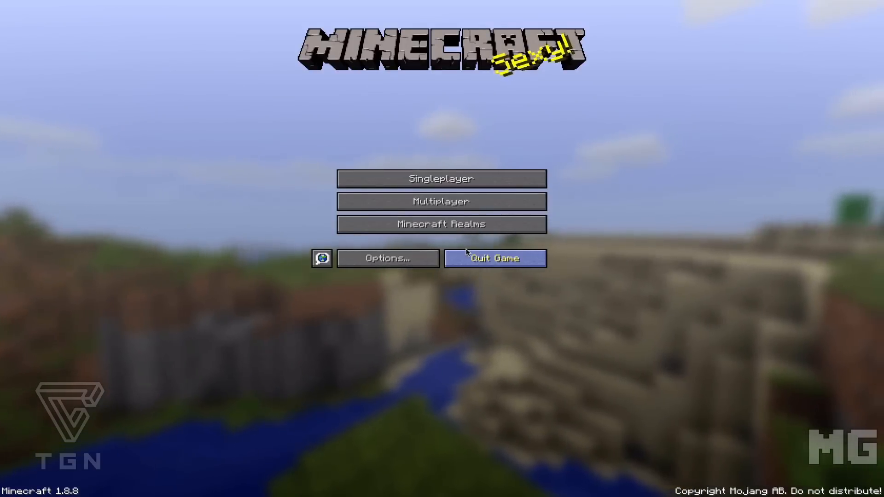
mouse_move(459, 179)
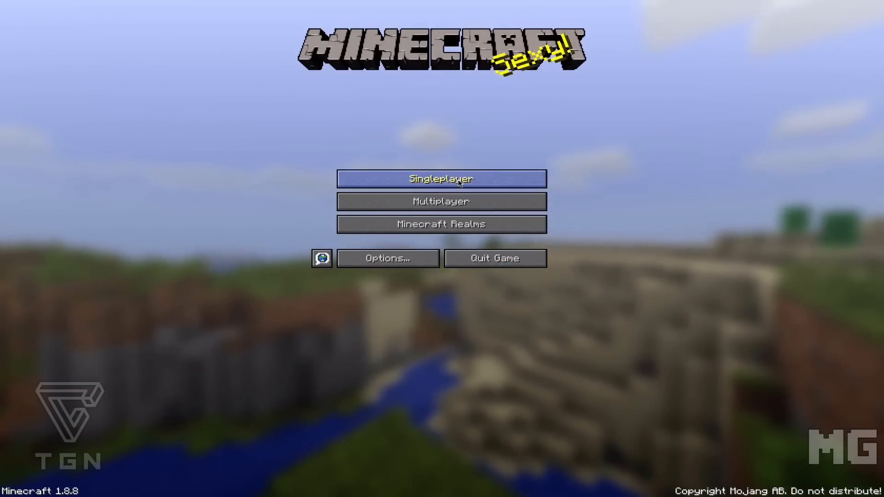
click(441, 179)
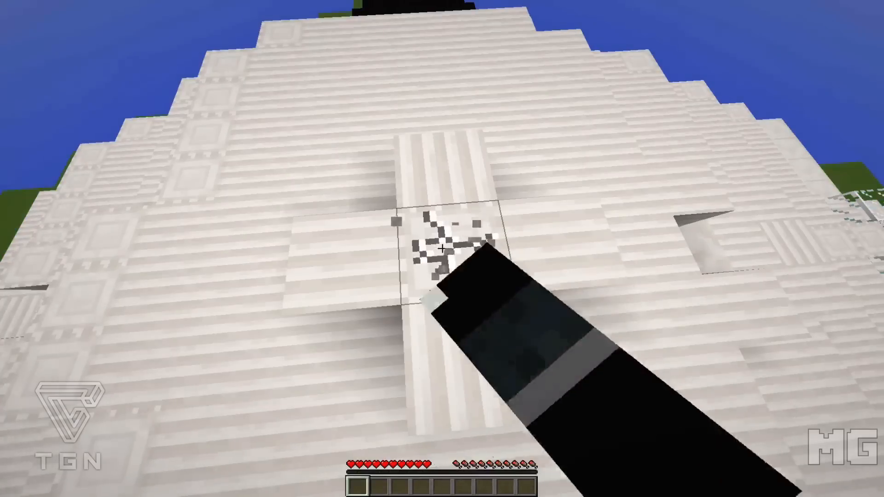
Hit a block on the white arena structure while exploring the converted Dragon Dodge world.
click(442, 247)
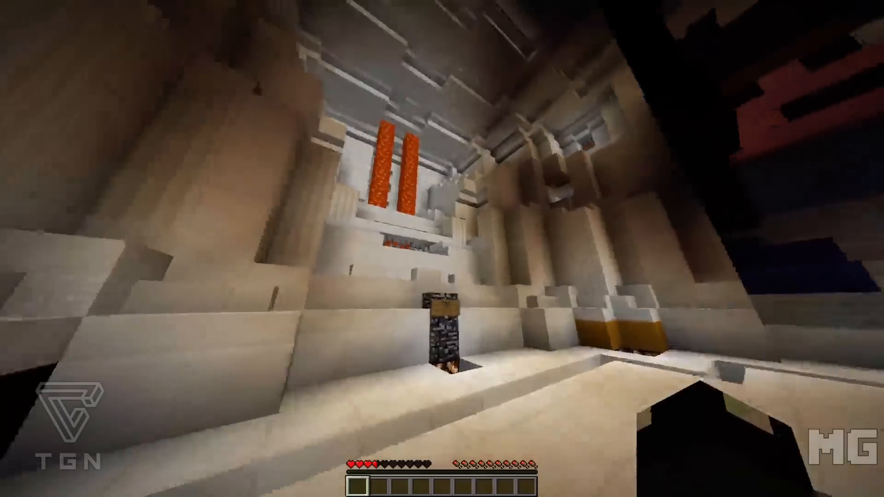
mouse_move(442, 249)
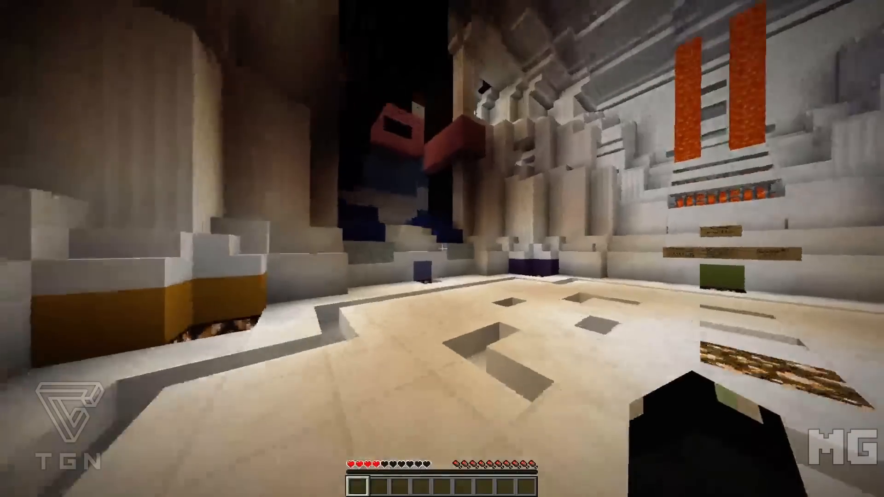
mouse_move(442, 248)
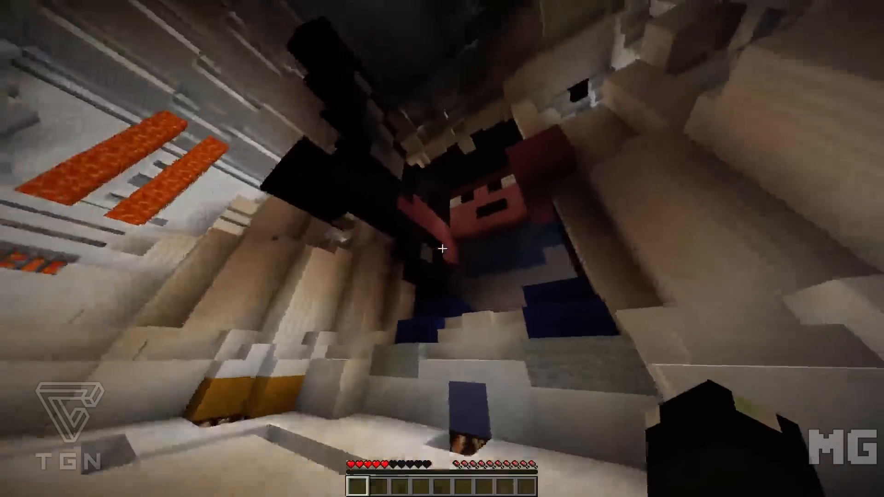
mouse_move(443, 248)
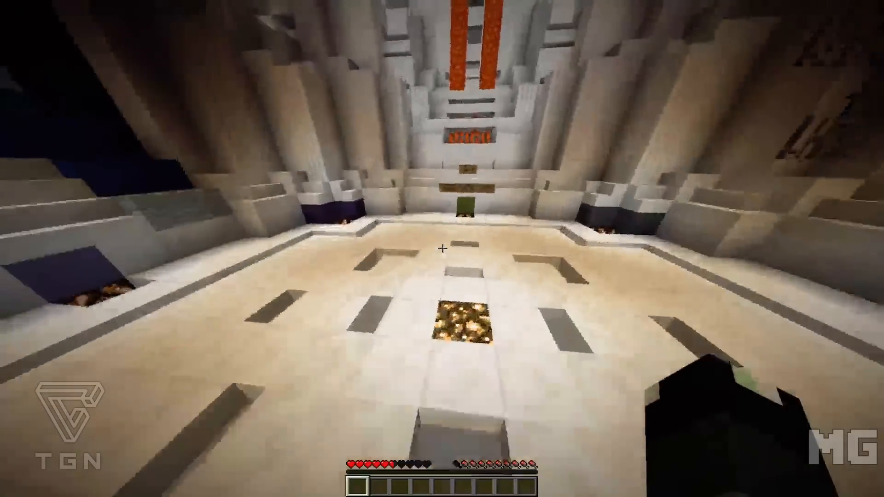
mouse_move(442, 249)
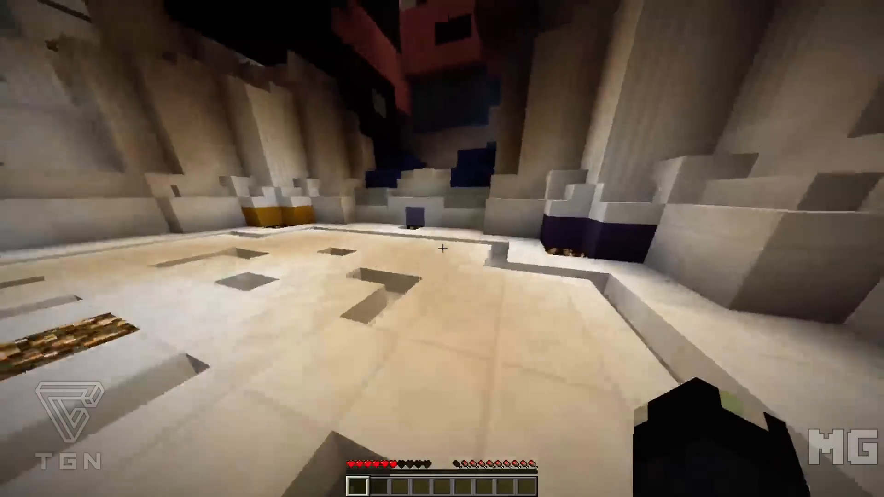